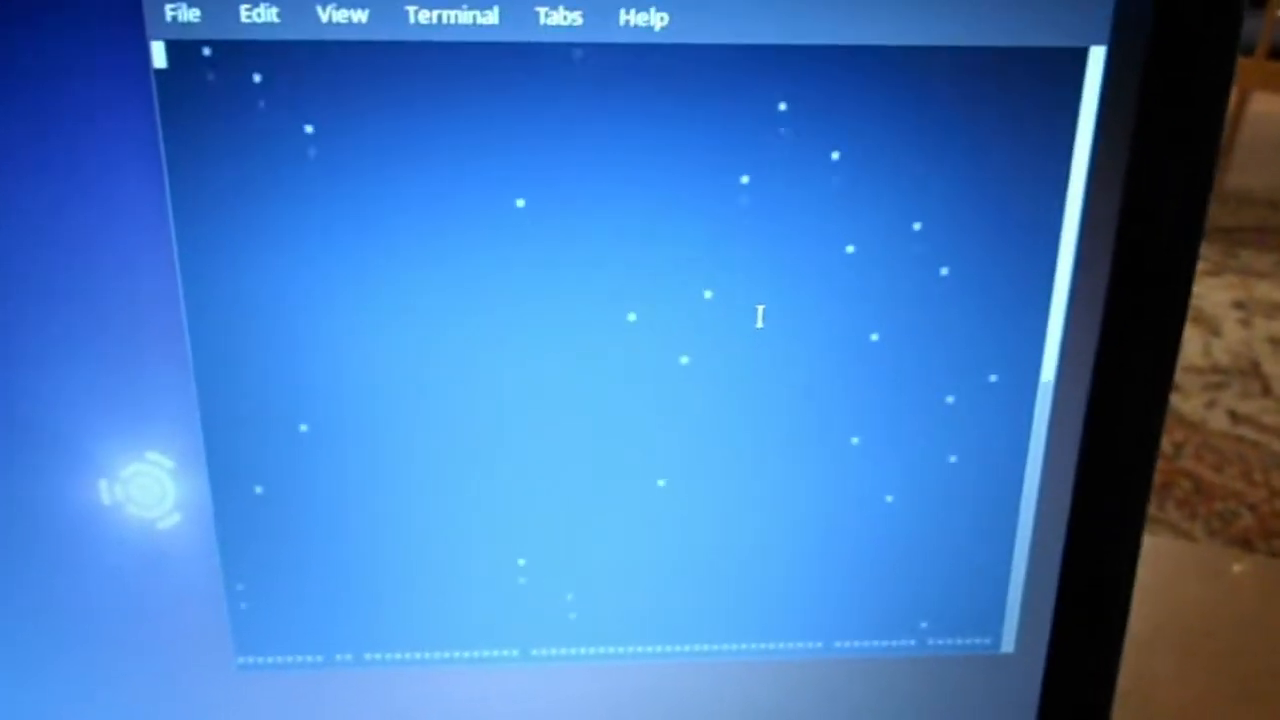
Suspend the running gawk snowfall animation with Ctrl+Z, returning to the prompt
key(ctrl+z)
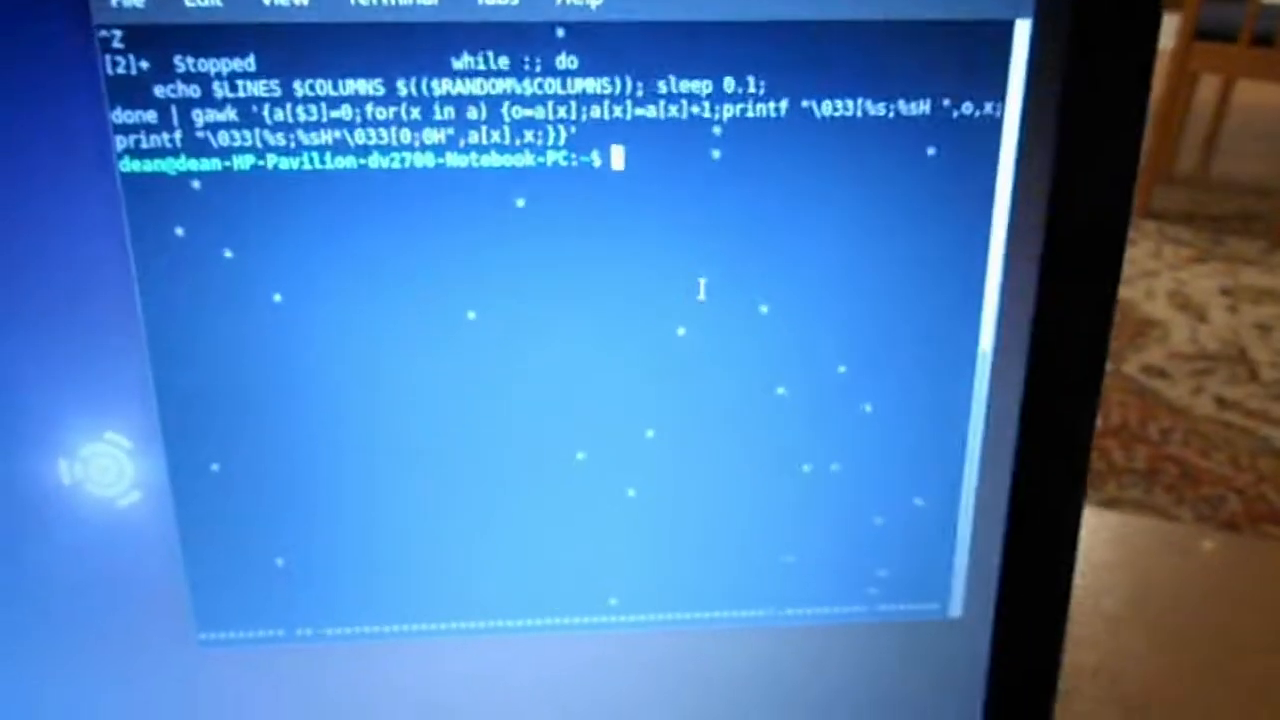
Clear the screen and start the clear-prefixed snowfall one-liner with sleep 0.1
text(c)
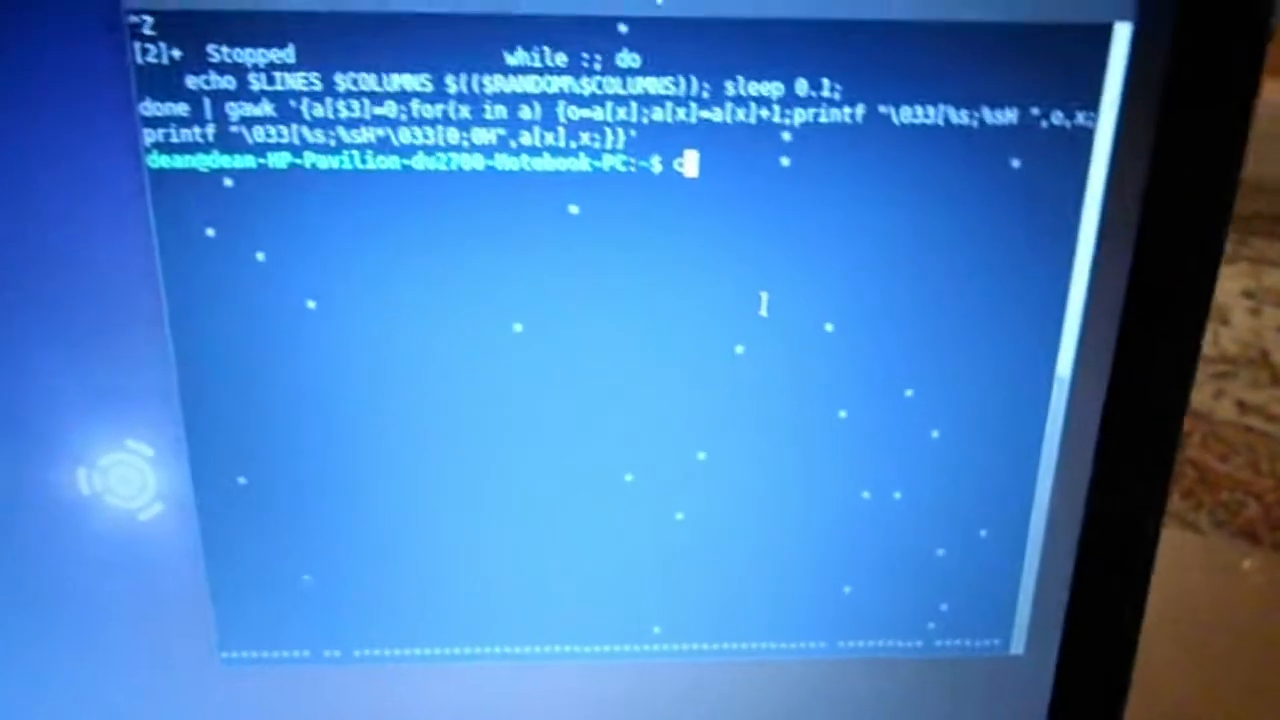
text(clear)
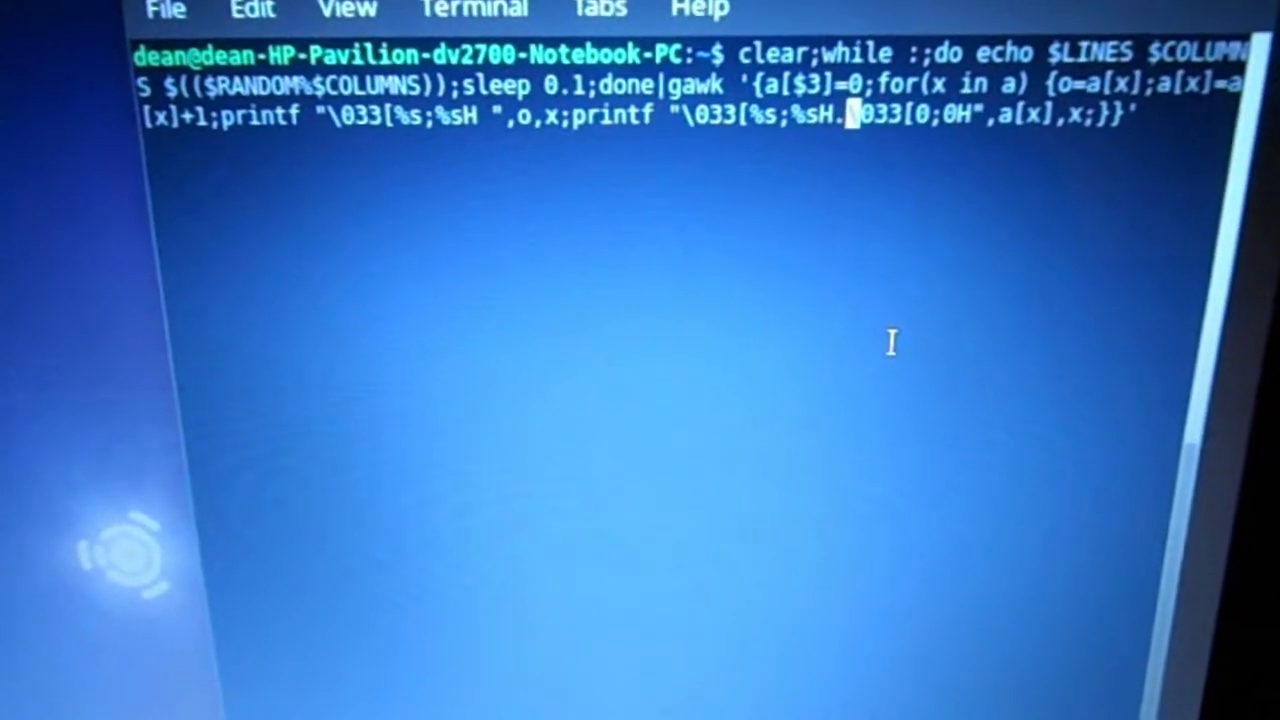
key(Return)
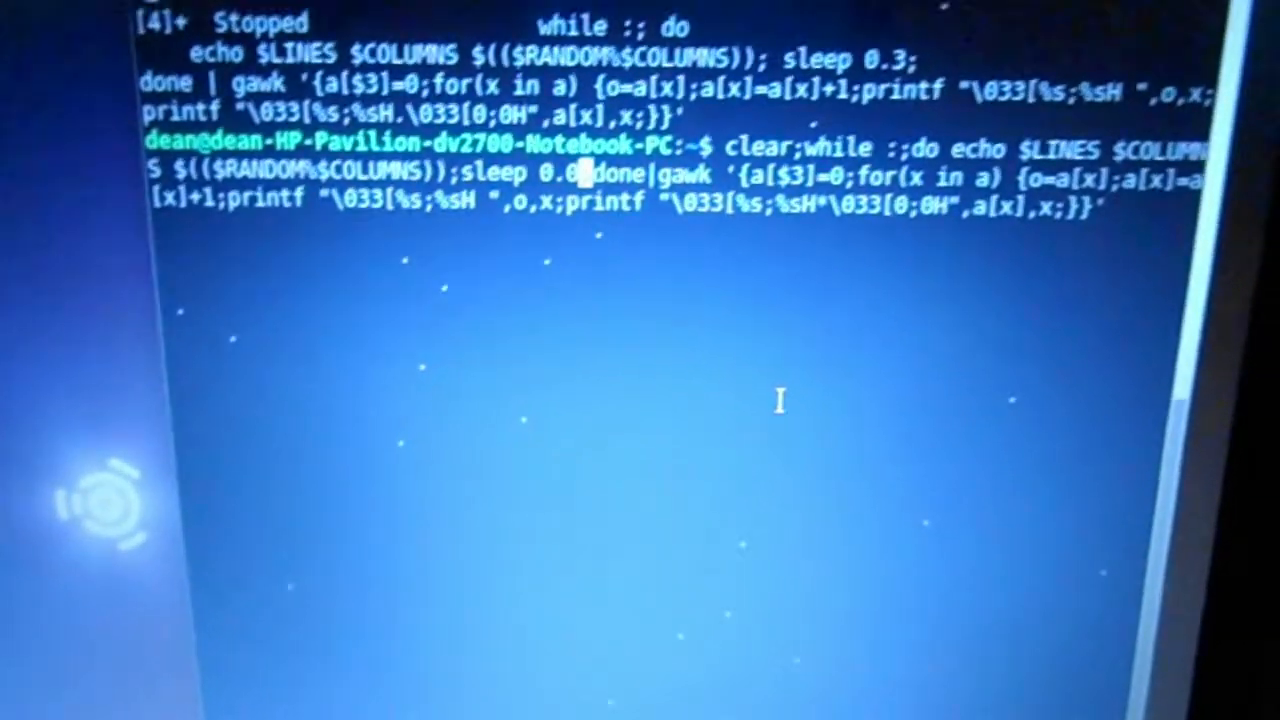
Suspend the sleep 0.0 snowfall run with Ctrl+Z as job 5
key(ctrl+z)
text(1)
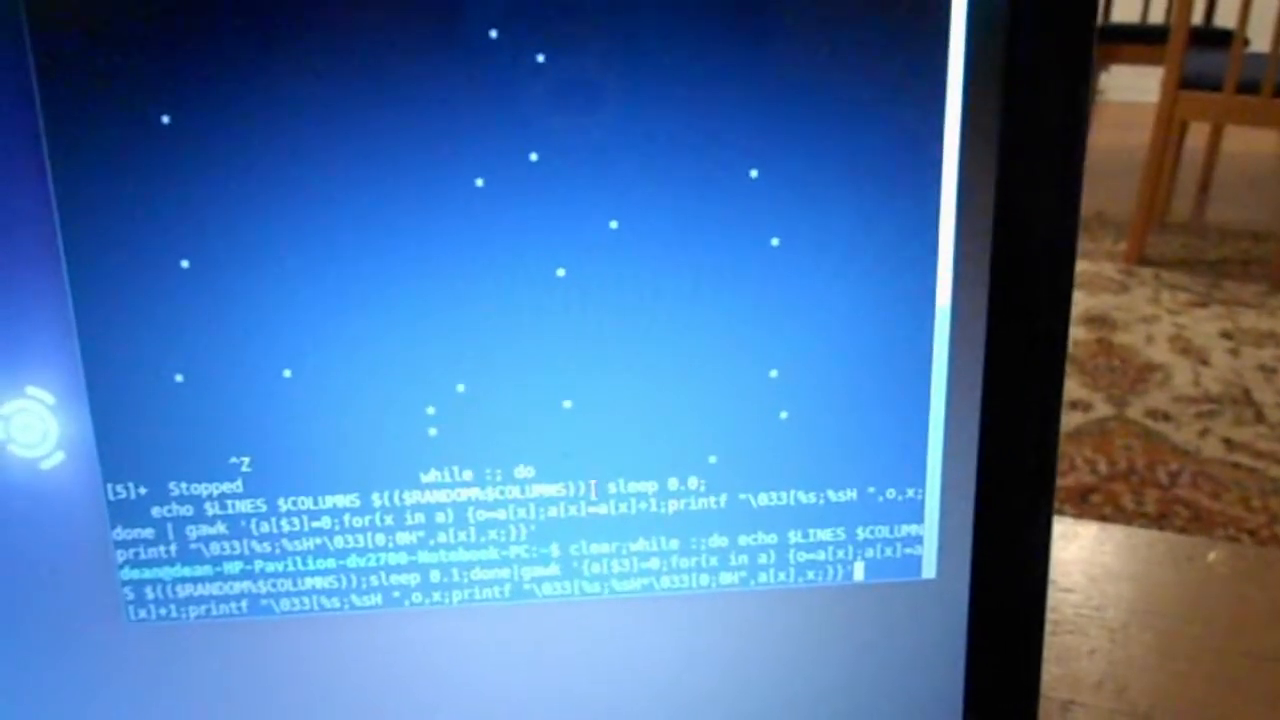